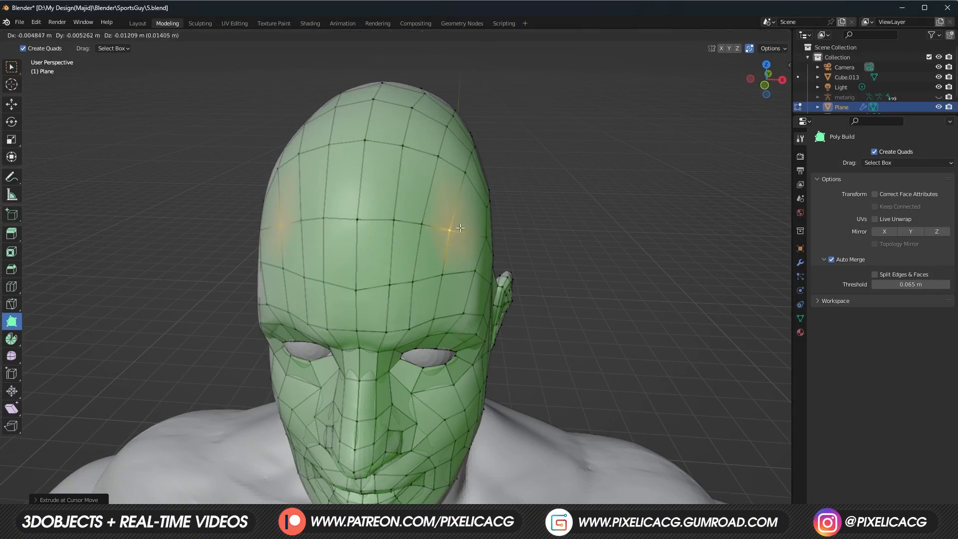
# Wrap the quad mesh around the back of the skull and neck
pyautogui.press('Tab')
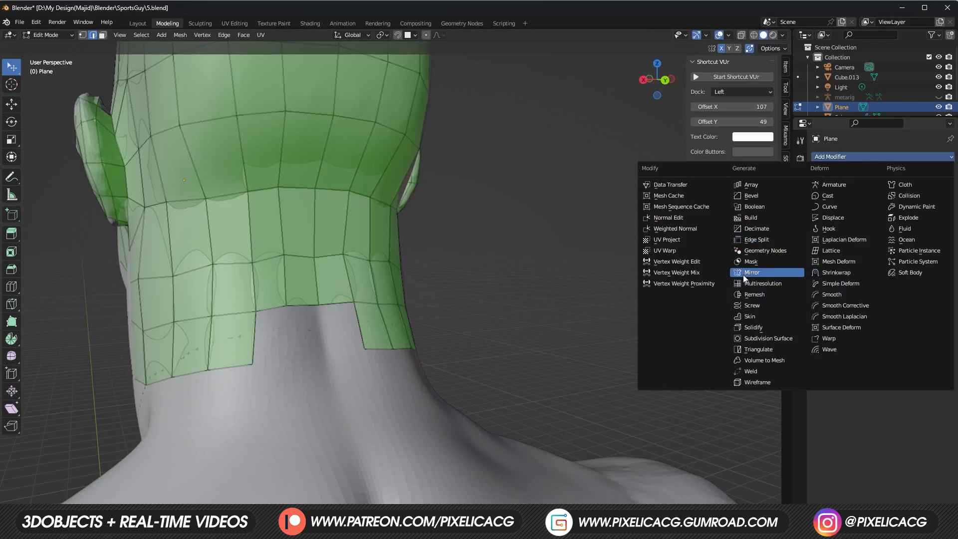
# Add a Mirror modifier to the retopology mesh and check its X axis setting
pyautogui.click(751, 272)
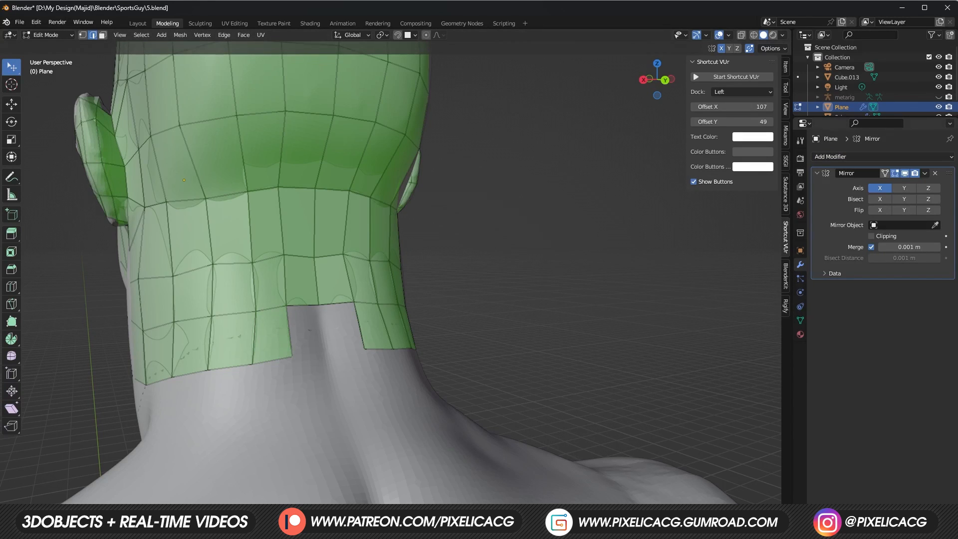
pyautogui.moveTo(942, 158)
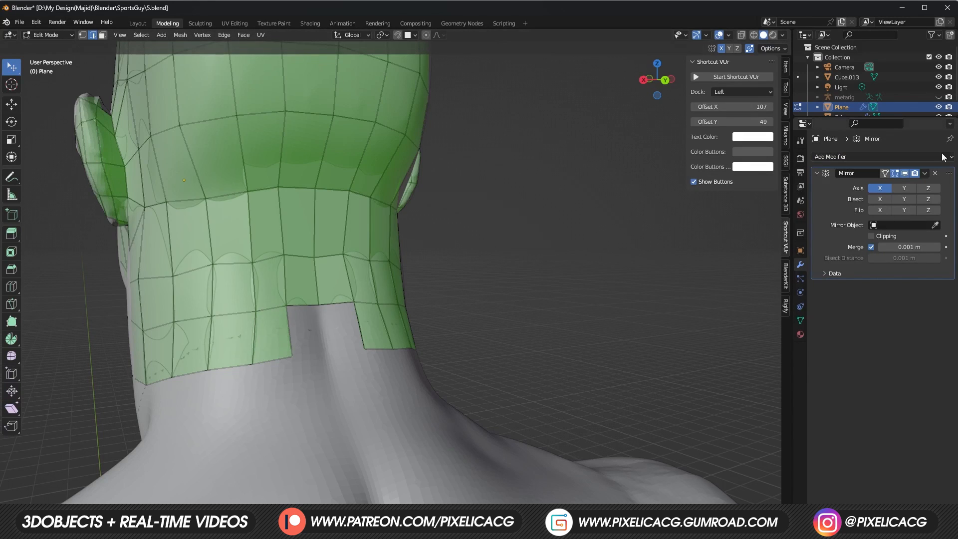
pyautogui.click(870, 237)
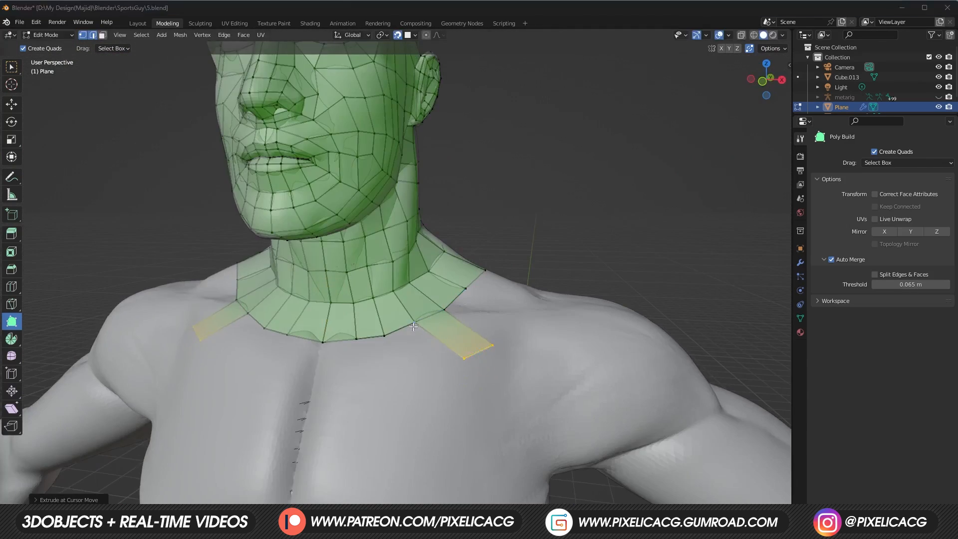
# Extrude quad strips from the neck ring over the collarbones to the pectorals
pyautogui.click(365, 372)
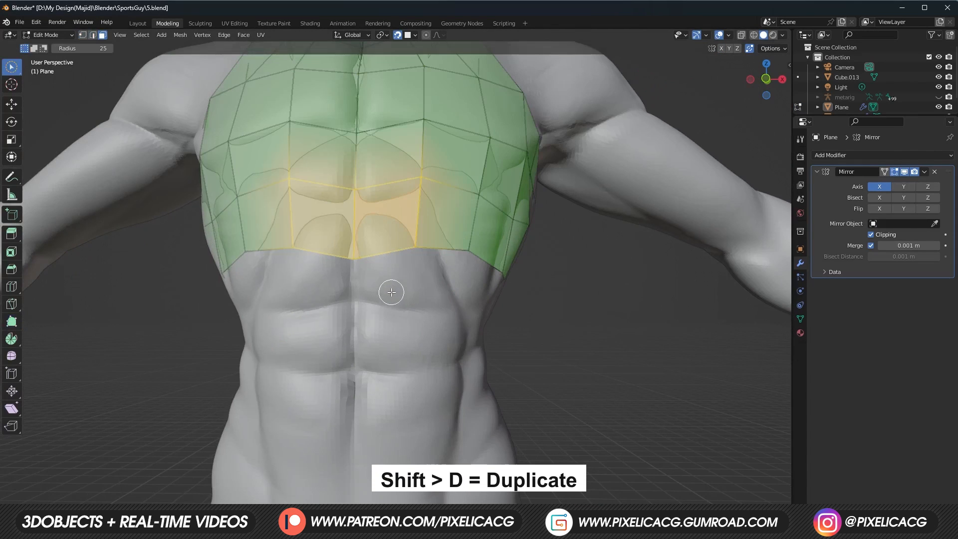
# Duplicate the lower chest faces and move the copy down over the abdomen
pyautogui.press('shift+d')
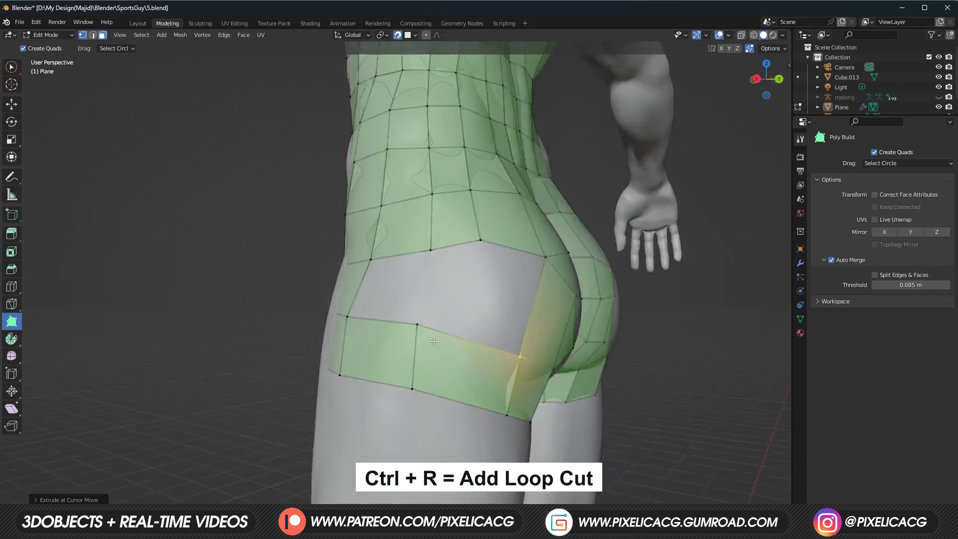
# Wrap quads around the lower back and buttocks, adding a loop cut across the hip band
pyautogui.press('Ctrl+R')
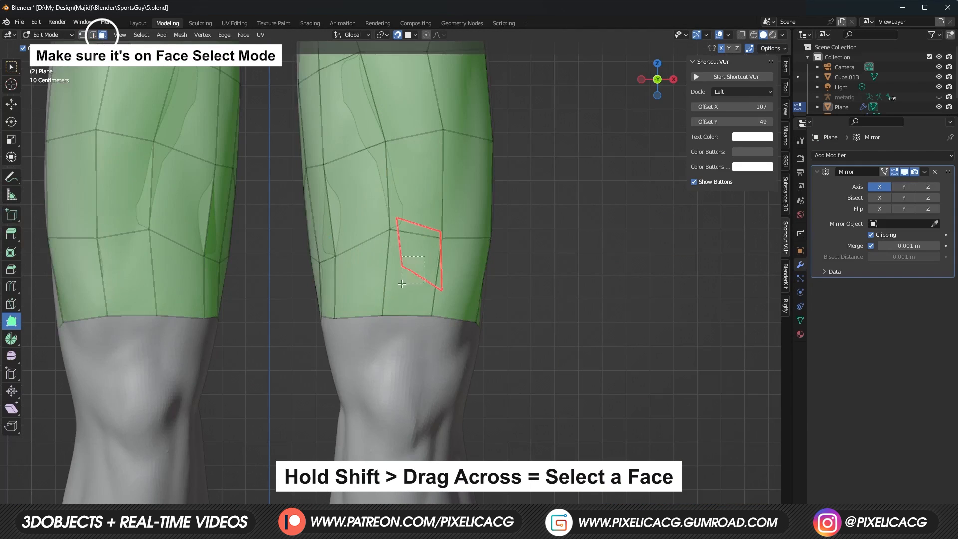
# Delete the misshapen thigh face and begin building quads on the upper shins
pyautogui.press('Shift+D')
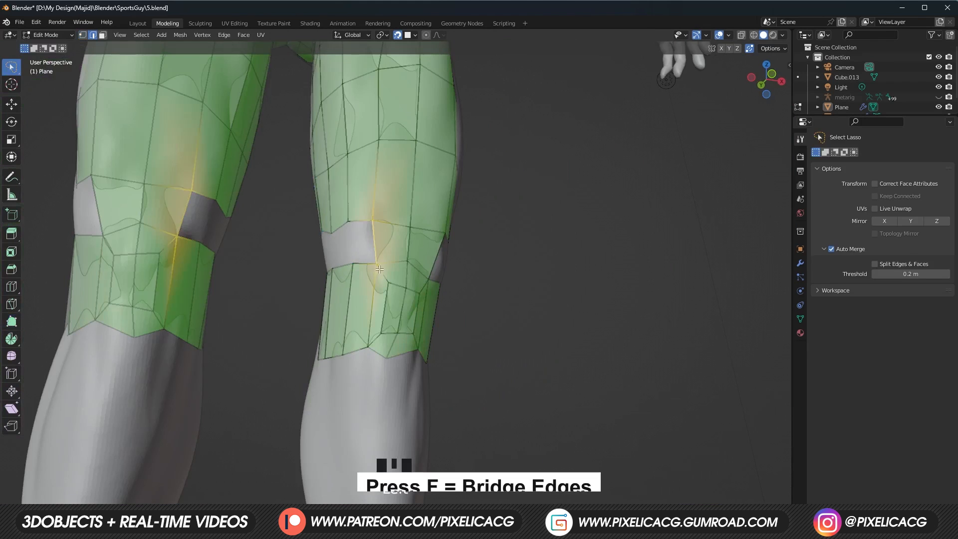
# Bridge the facing knee edge loops so the thigh quads meet the shin quads
pyautogui.press('ctrl+r')
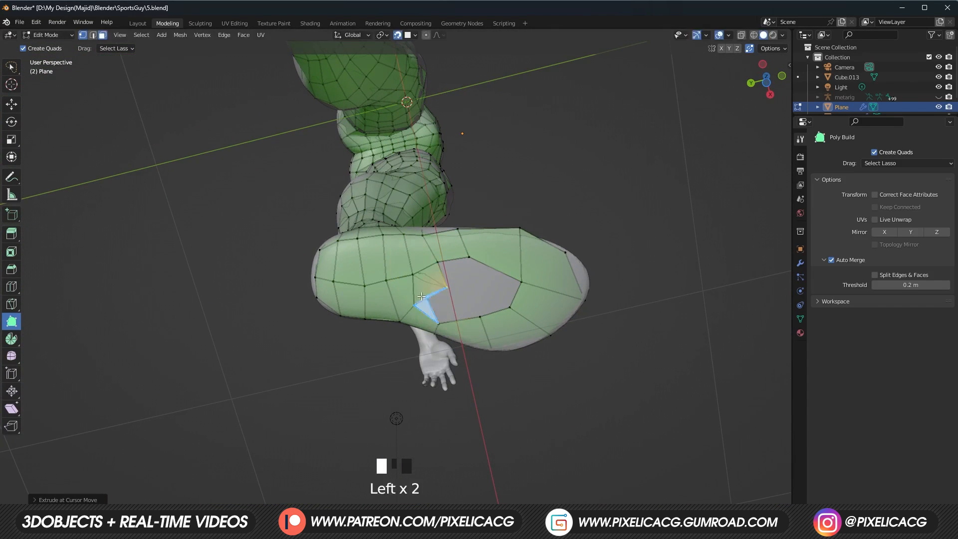
# Build quads over the foot and add faces across the sole's open gap
pyautogui.click(504, 289)
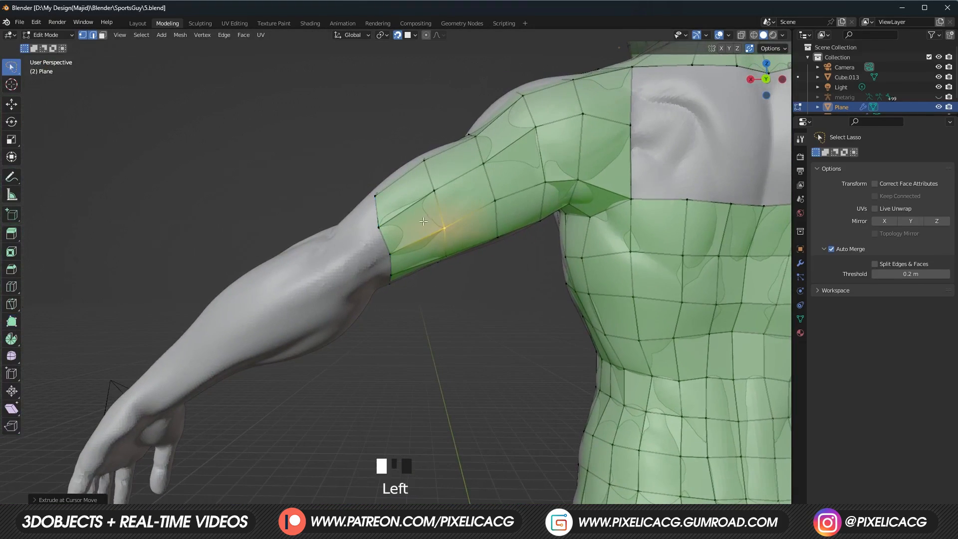
# Add Poly Build quad faces from the shoulder down the upper arm to the elbow
pyautogui.press('shift+d')
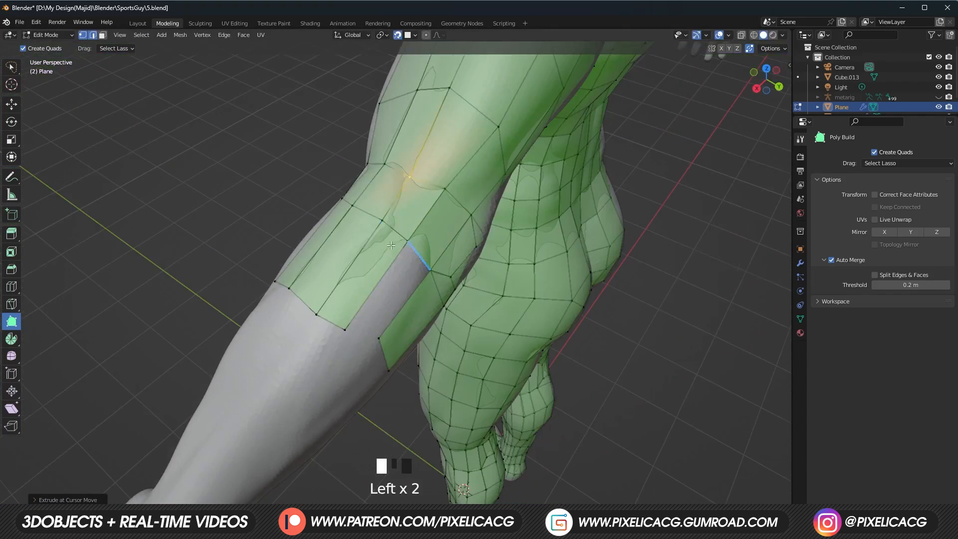
# Save, extend quads down the forearm to the wrist, and undo misplaced wrist faces
pyautogui.press('ctrl+s')
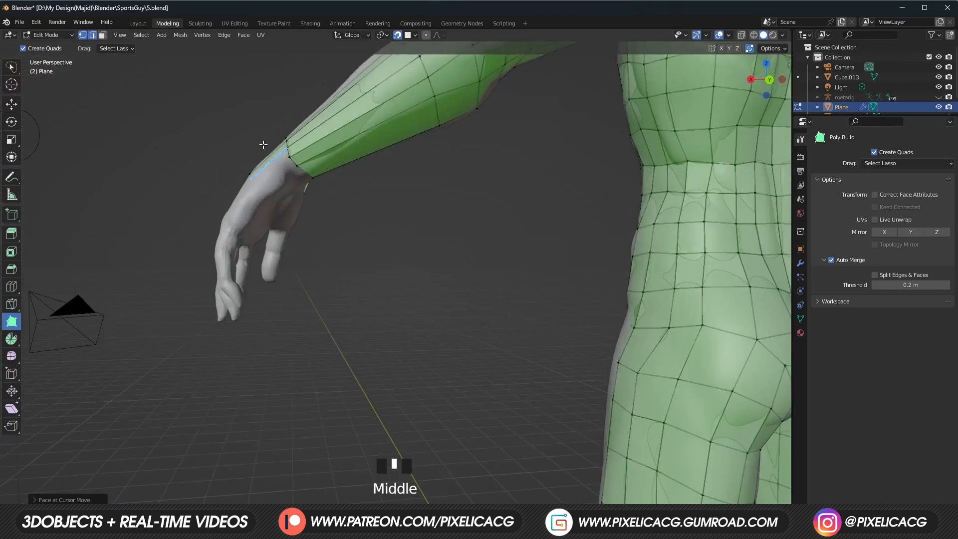
pyautogui.press('ctrl+z')
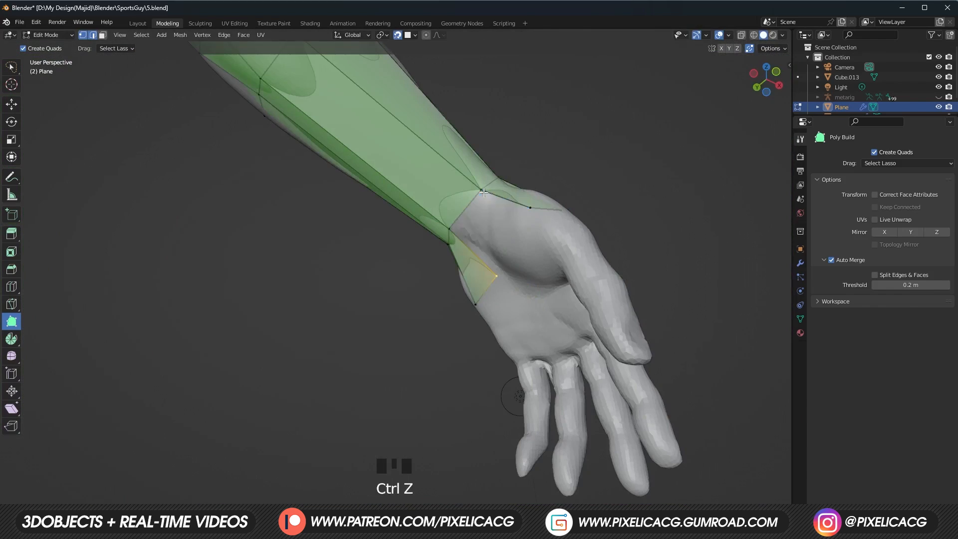
pyautogui.press('Left')
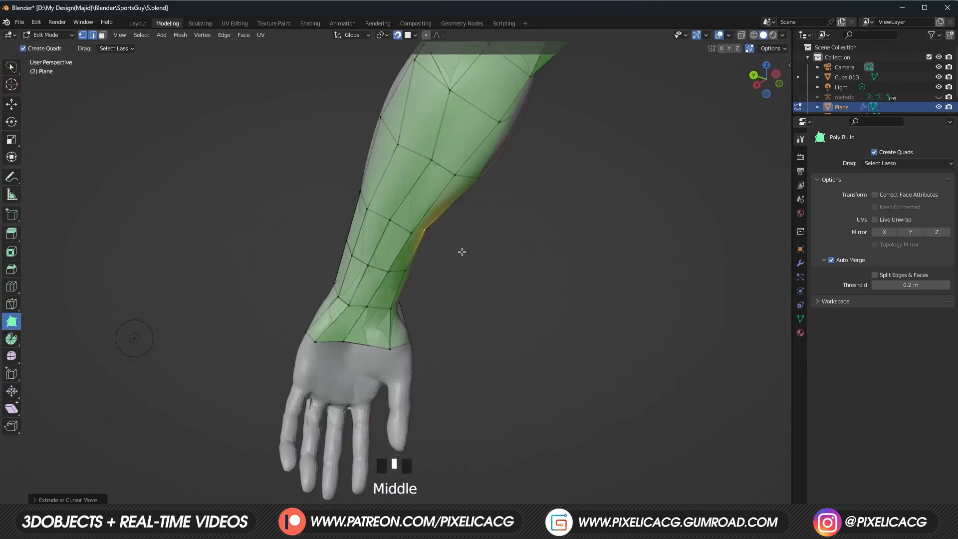
# Zoom in and out on the hand's rounded end with its inset faces
pyautogui.scroll(3)
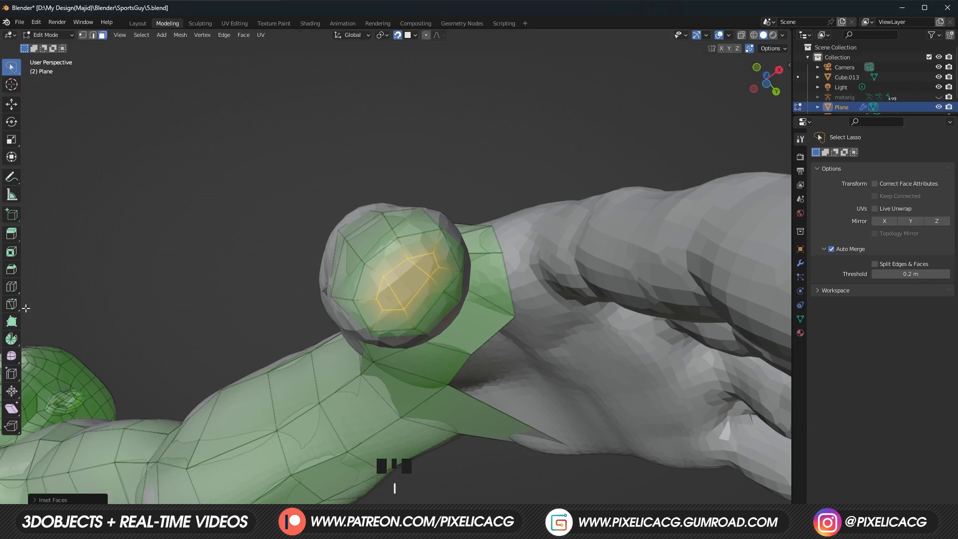
pyautogui.scroll(-3)
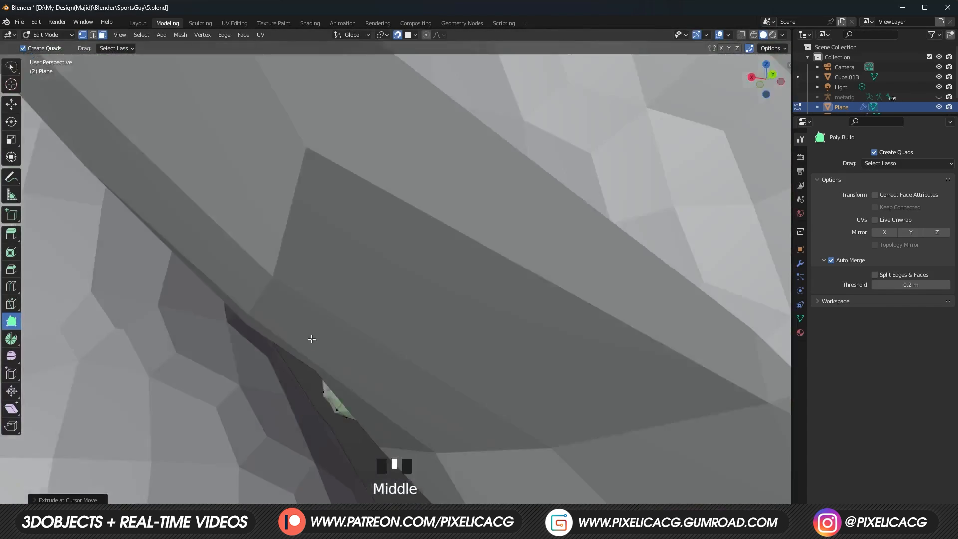
# Duplicate the selected face and place the copy further along the finger
pyautogui.press('shift+d')
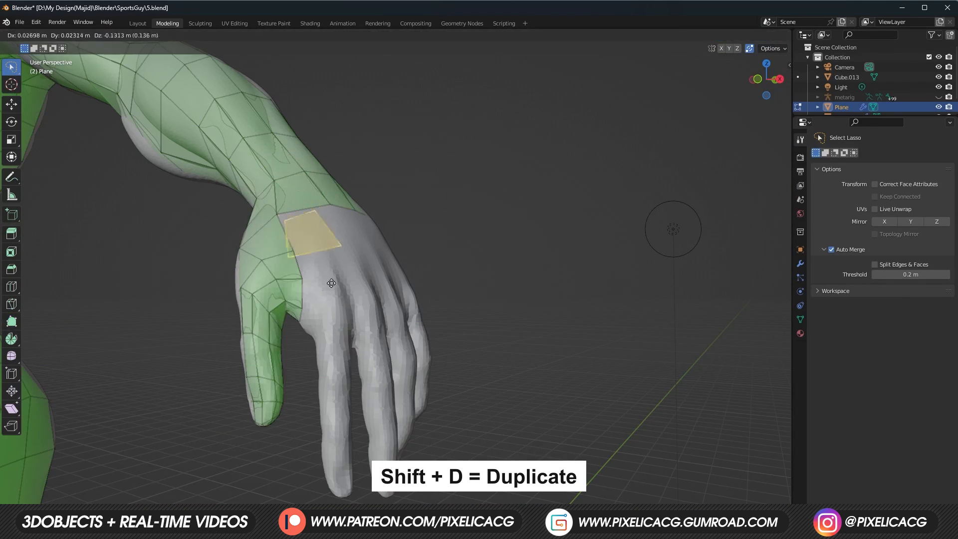
pyautogui.press('shift+d')
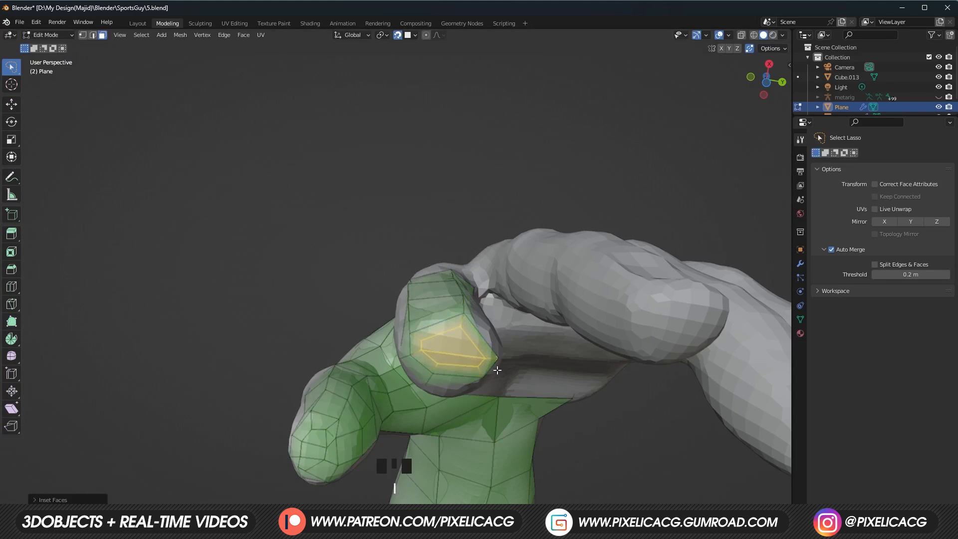
# Duplicate the finished finger strip and move the copies onto the next fingers
pyautogui.press('shift+d')
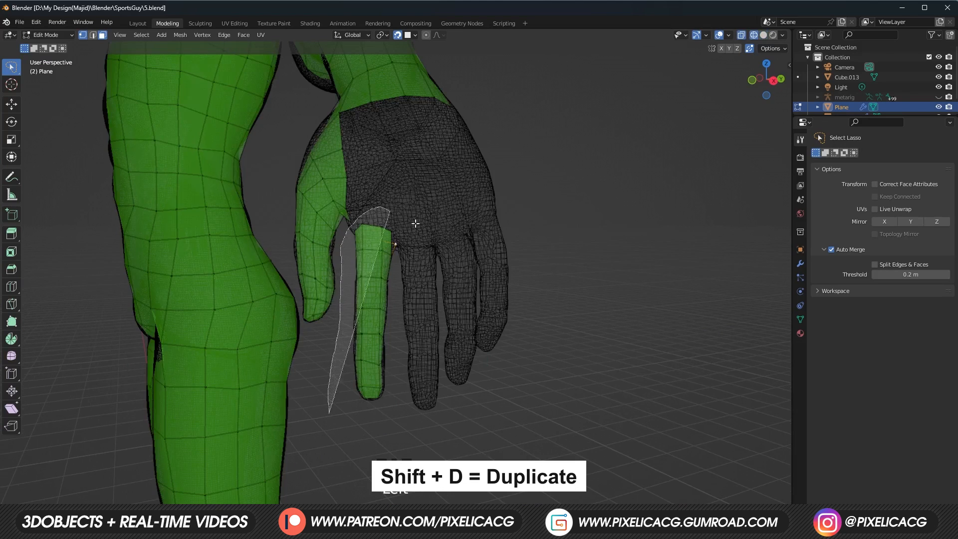
pyautogui.press('shift+d')
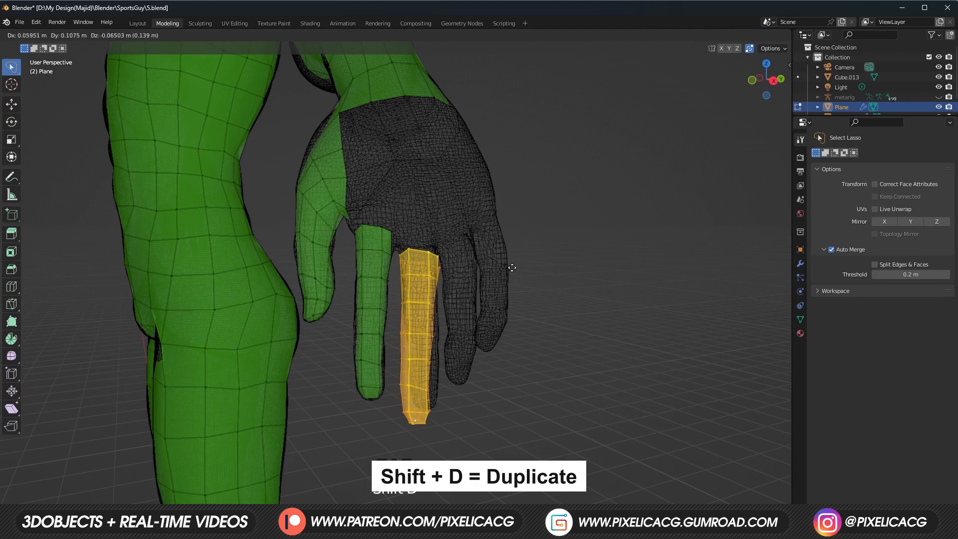
pyautogui.press('g')
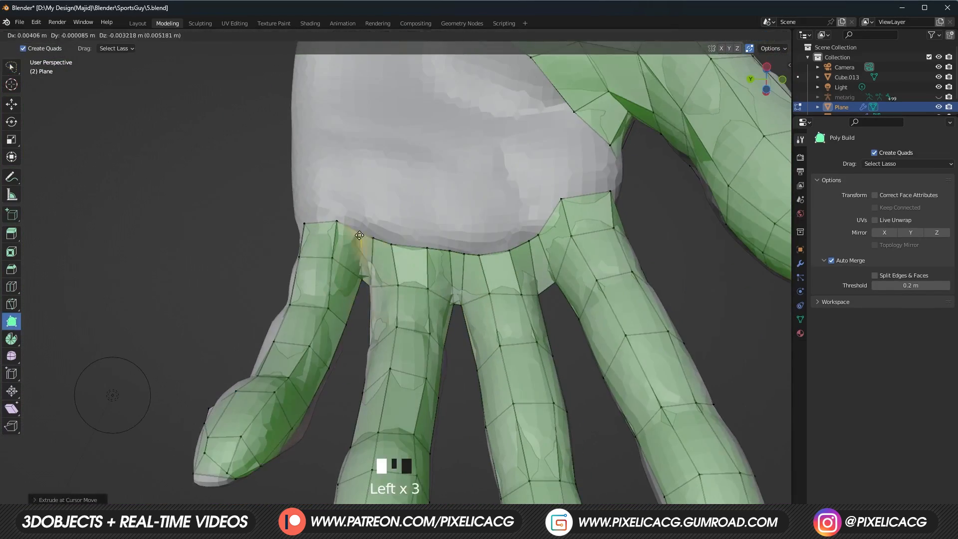
pyautogui.press('f')
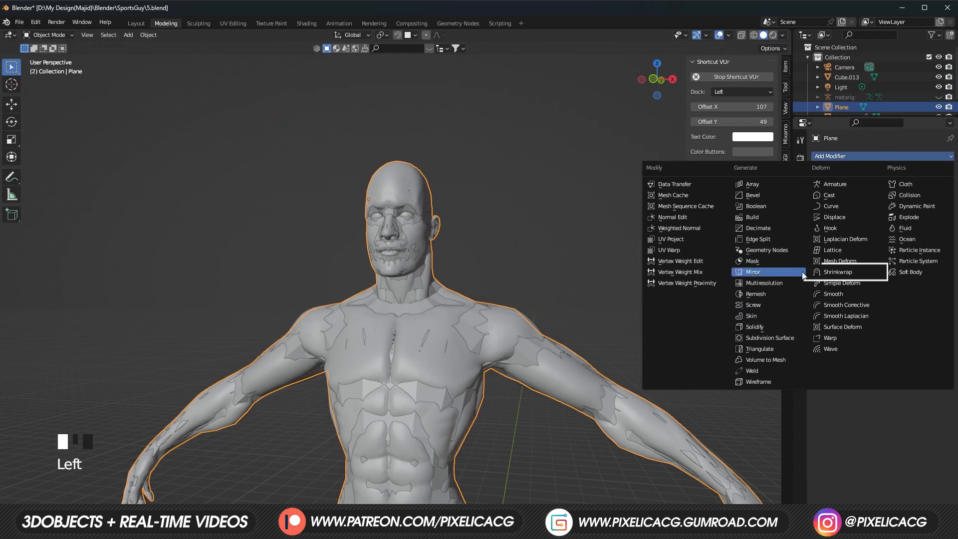
# Add a Shrinkwrap modifier targeting Cube.013 with the Project wrap method
pyautogui.click(837, 271)
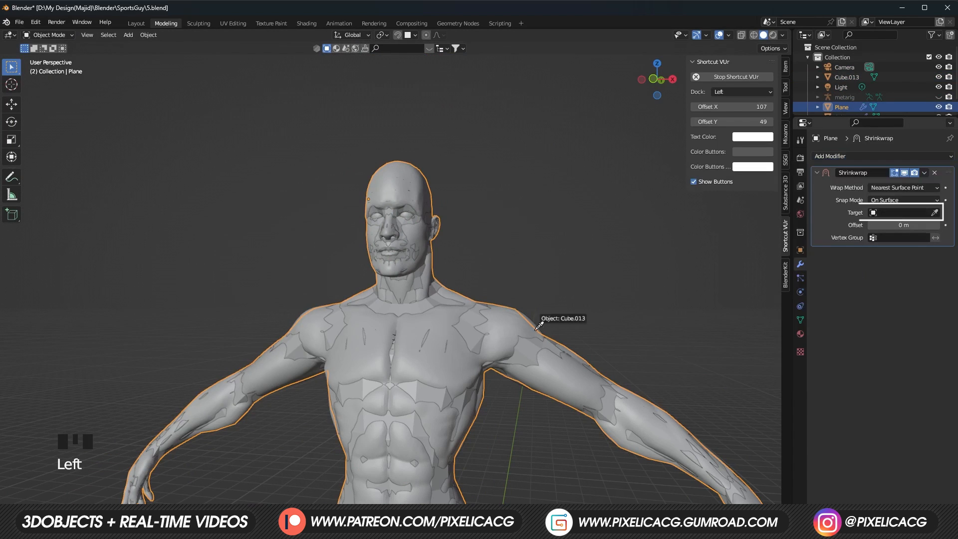
pyautogui.click(903, 187)
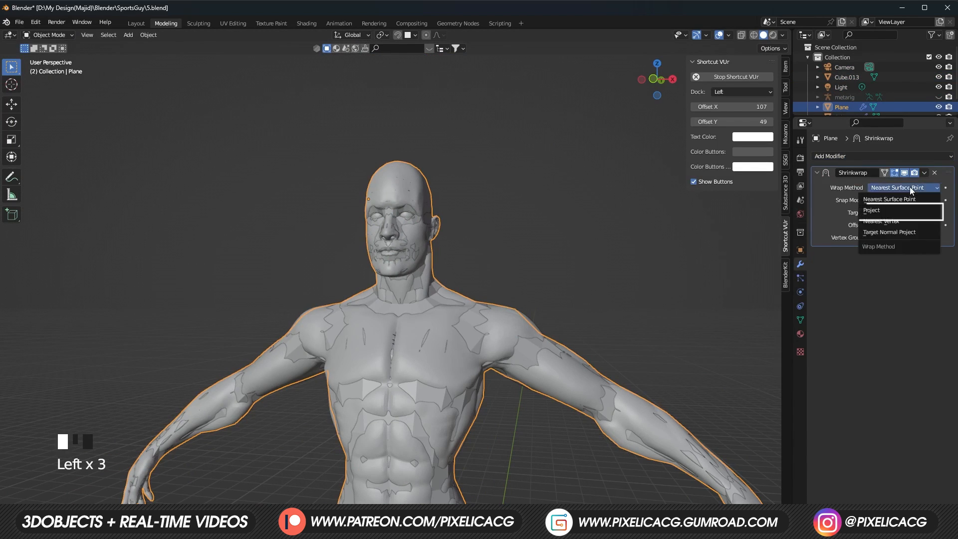
pyautogui.click(871, 210)
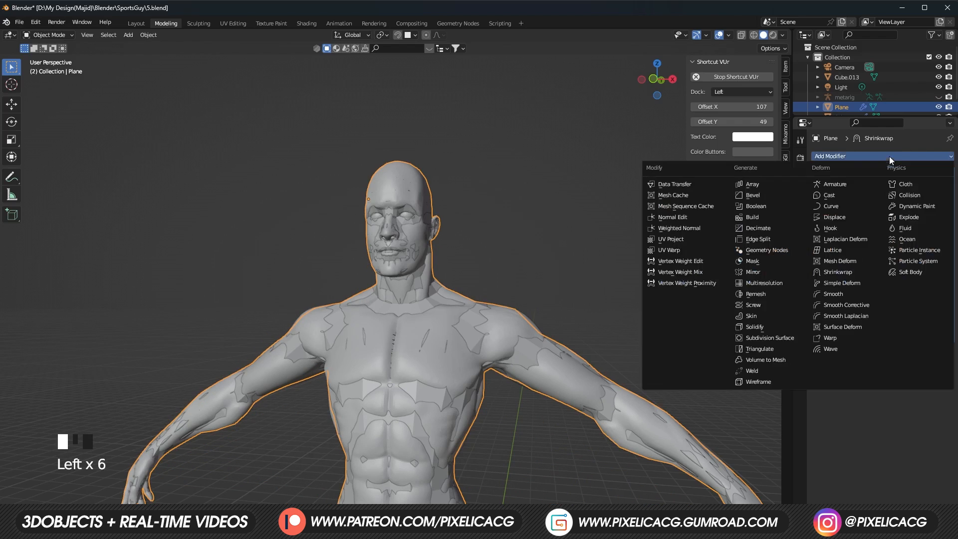
# Add a Multiresolution modifier and subdivide it two levels
pyautogui.click(762, 282)
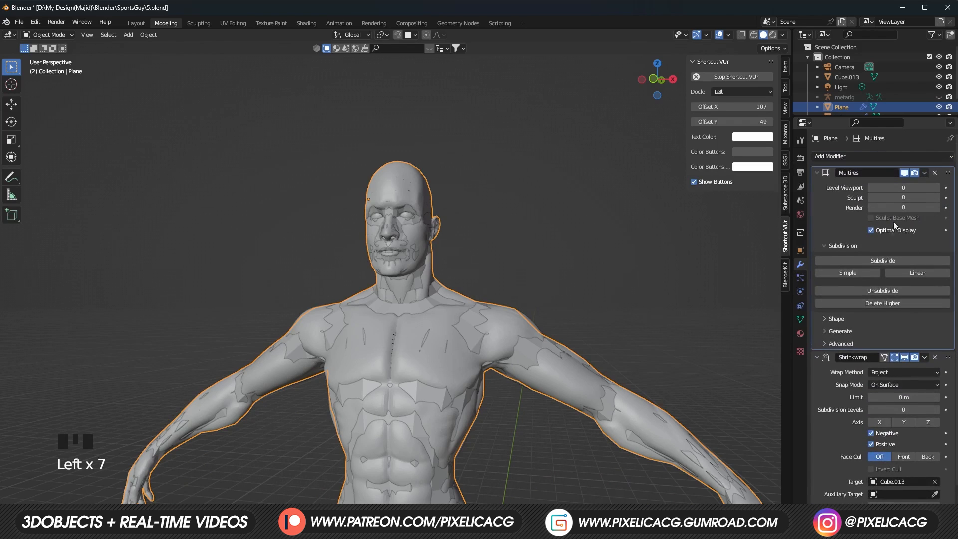
pyautogui.moveTo(892, 233)
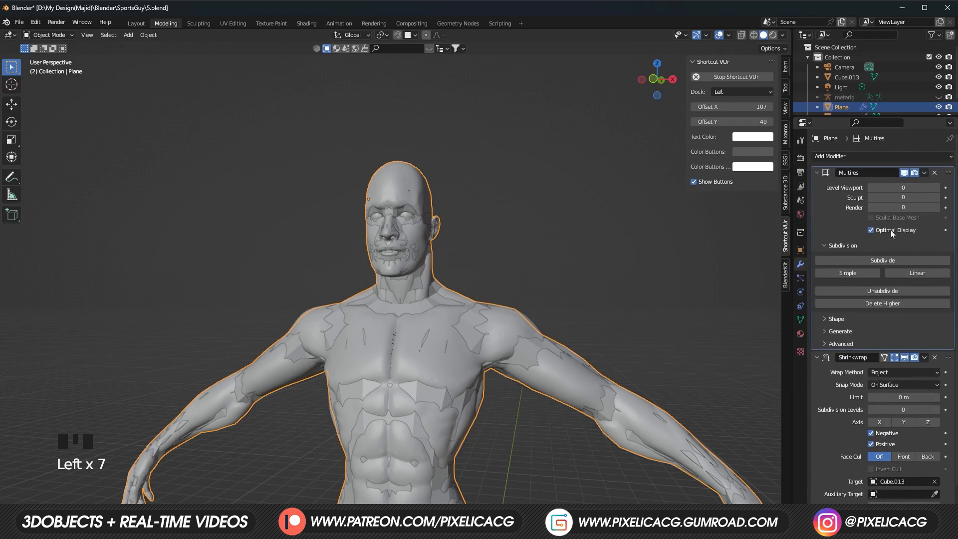
pyautogui.click(881, 260)
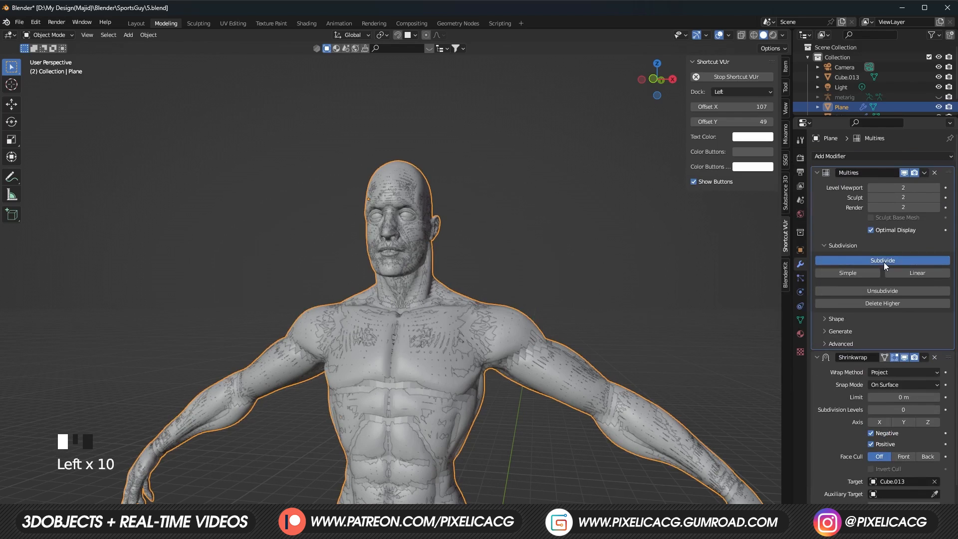
pyautogui.click(881, 260)
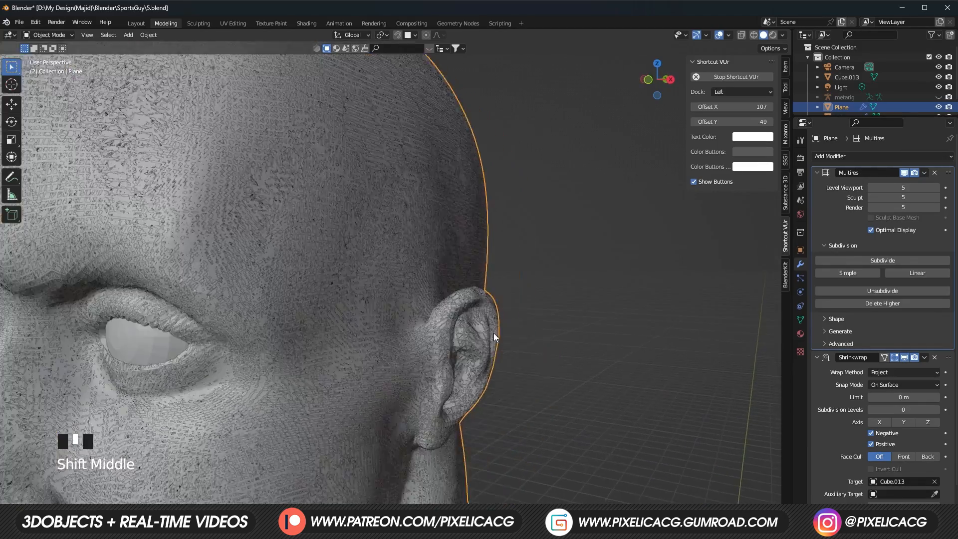
# Inspect the level-5 multires mesh up close, then show the Patreon membership page
pyautogui.press('g')
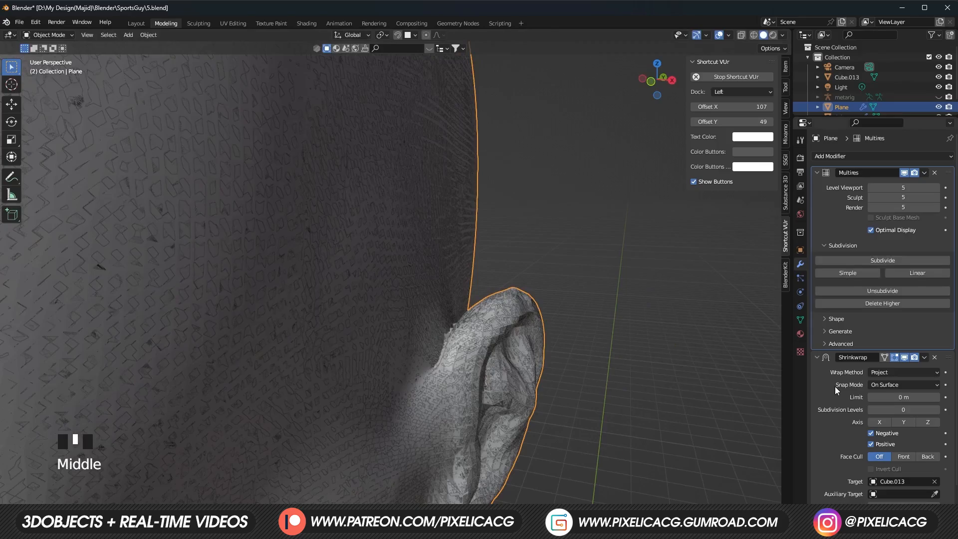
pyautogui.scroll(-3)
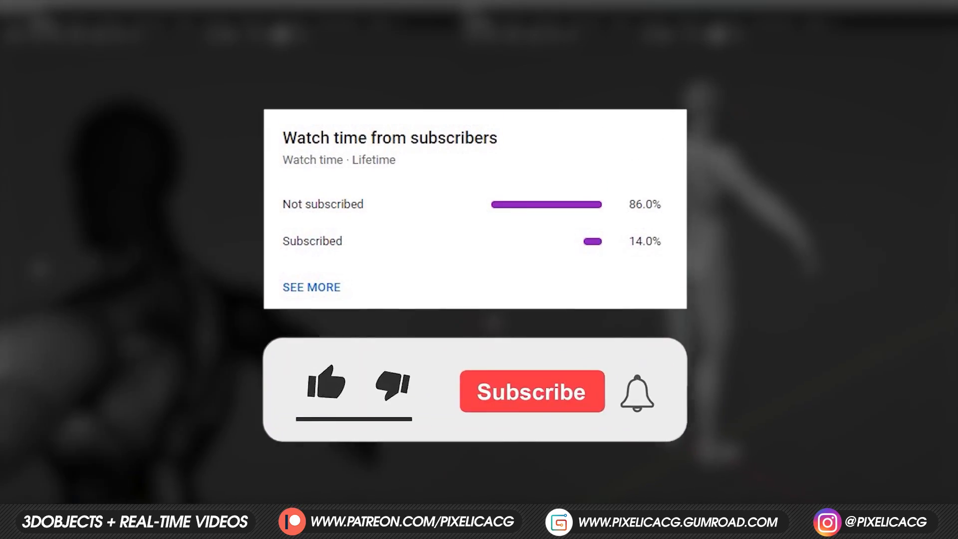
pyautogui.click(531, 391)
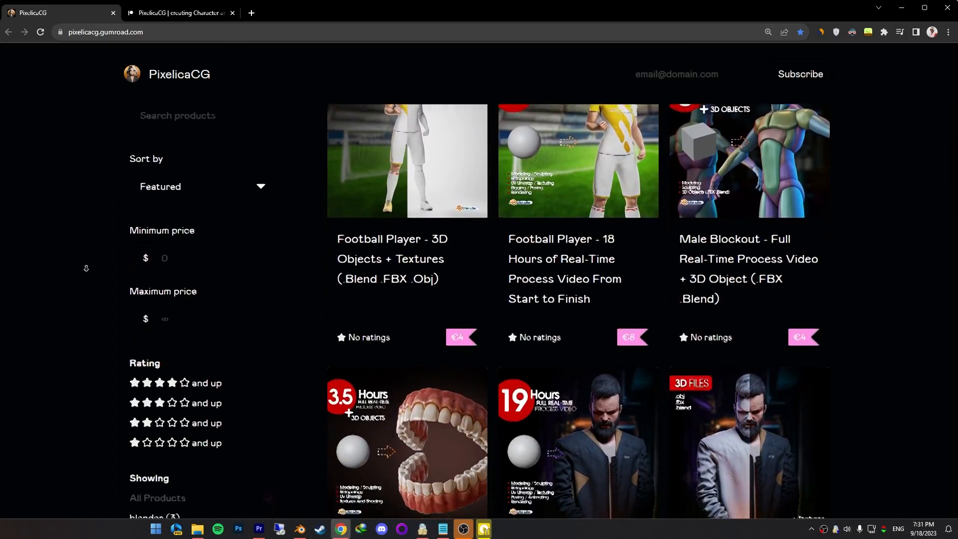
pyautogui.click(180, 12)
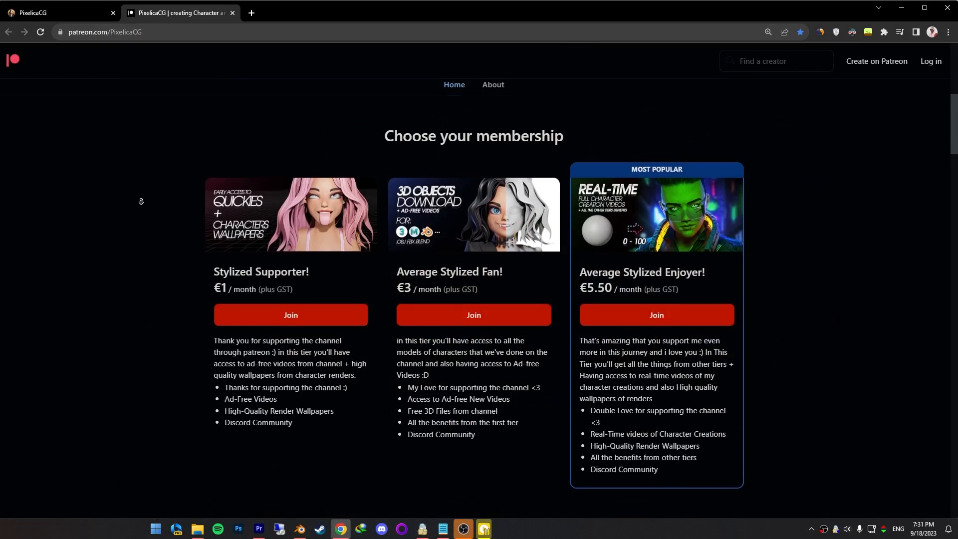